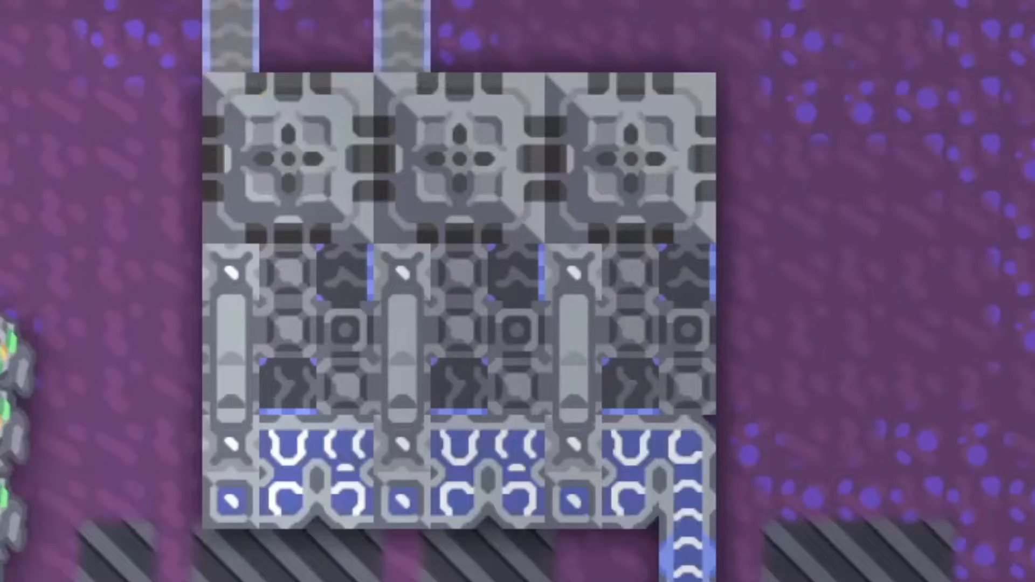
Run copper up the conveyor line through the junction, then pick the Titanium Conveyor
scroll(down, 3)
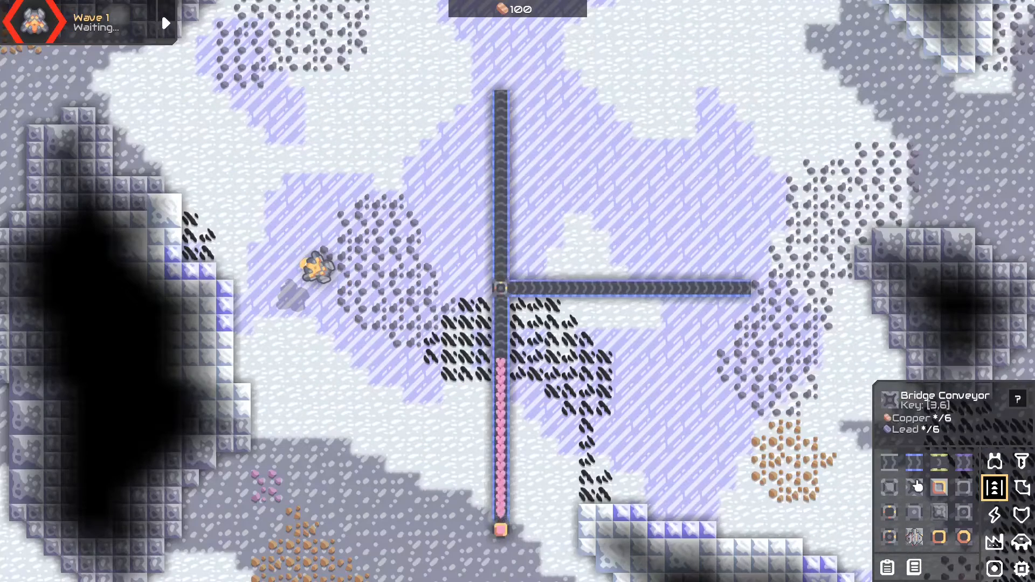
click(915, 462)
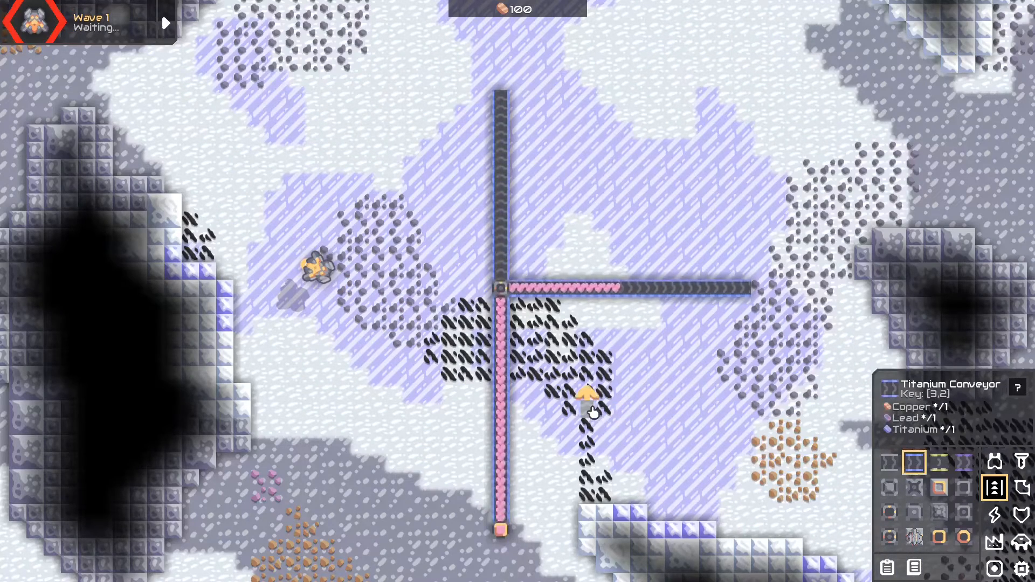